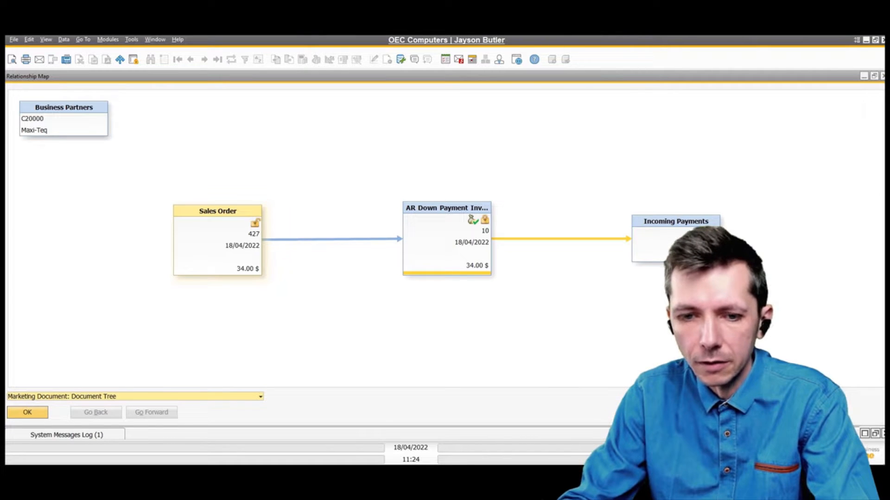
mouse_move(278, 454)
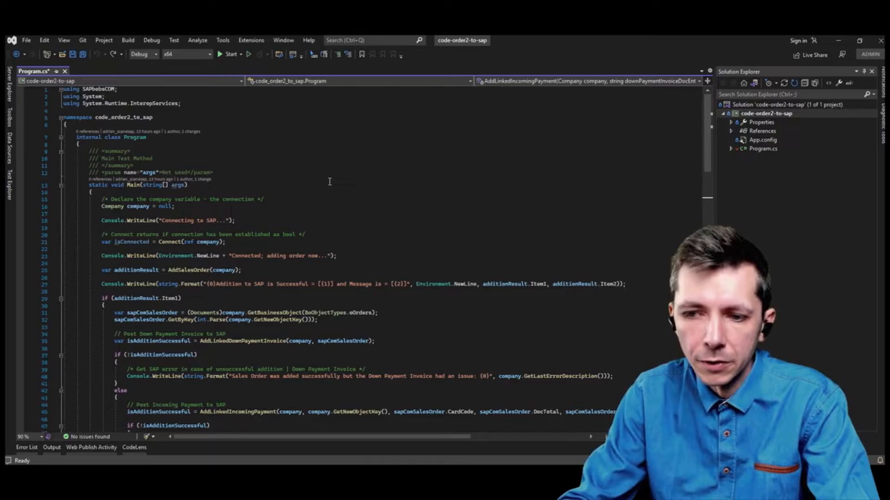
scroll("down", 3)
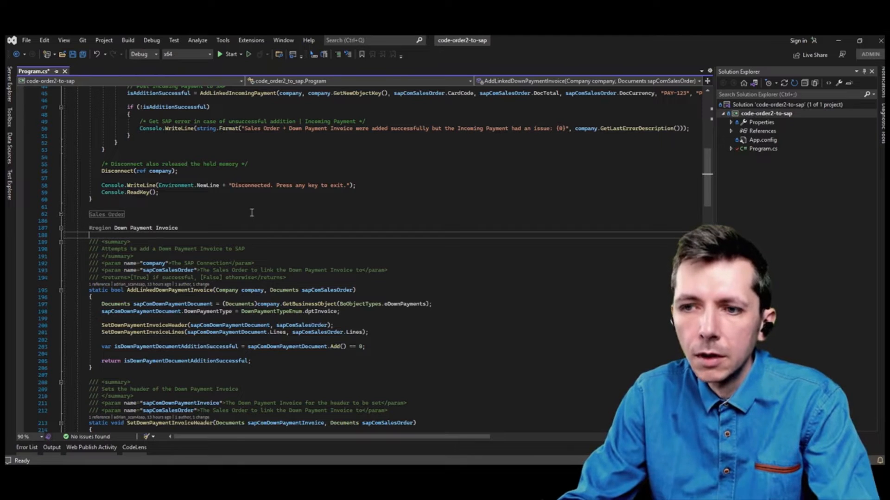
scroll("down", 3)
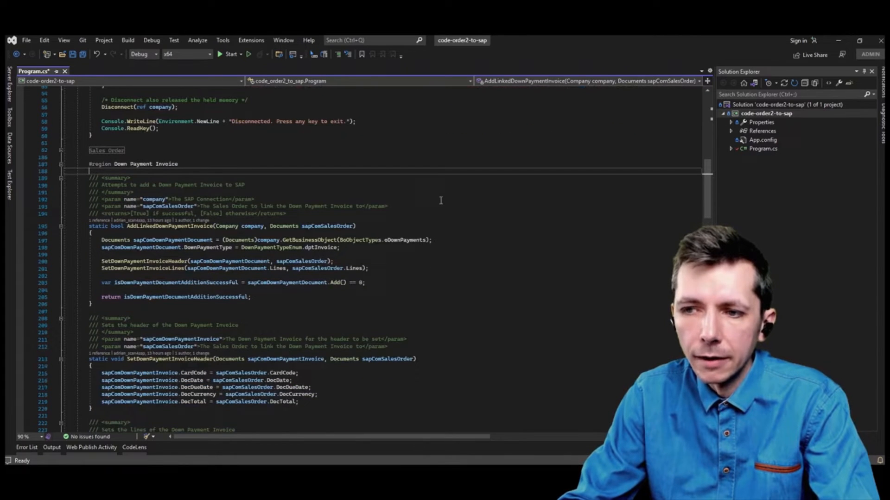
scroll("down", 3)
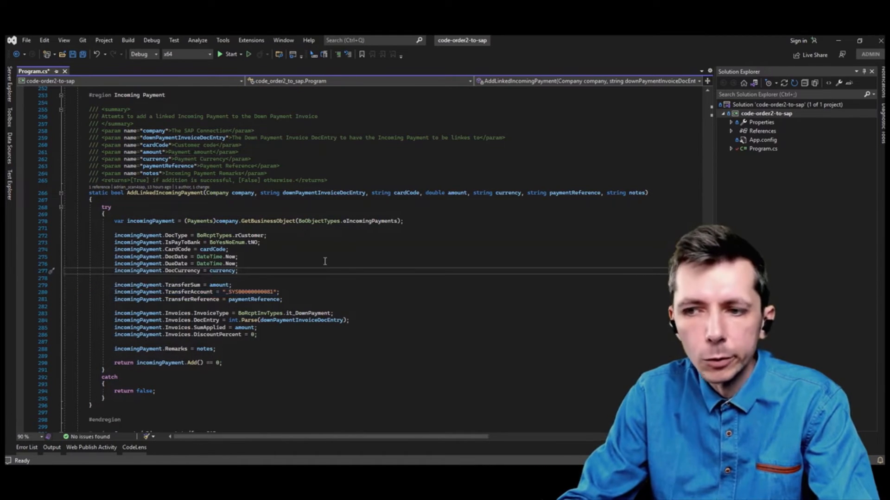
scroll("down", 3)
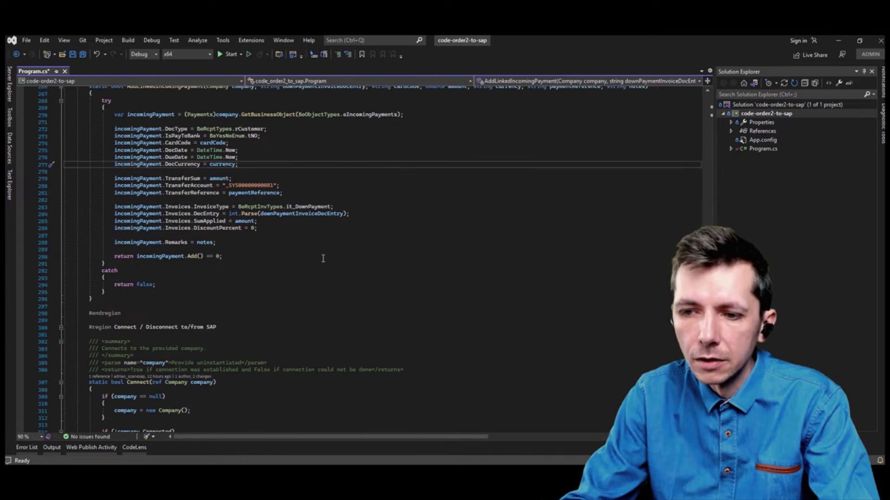
mouse_move(257, 334)
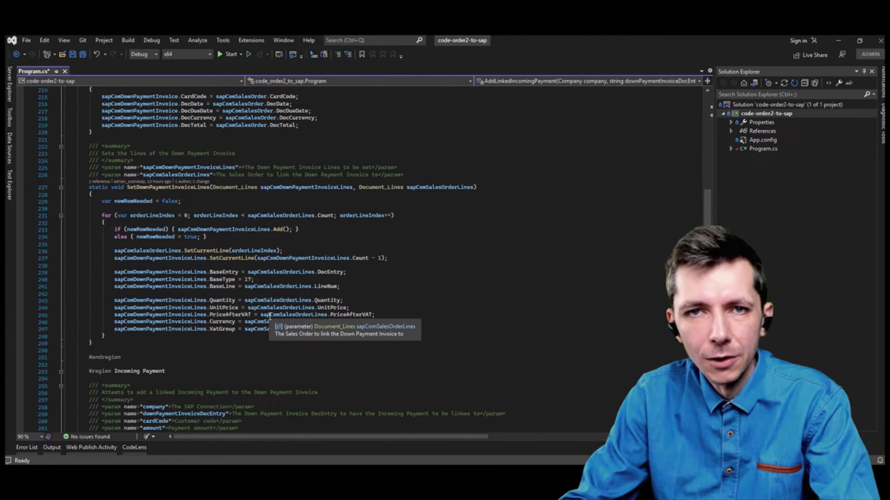
mouse_move(305, 276)
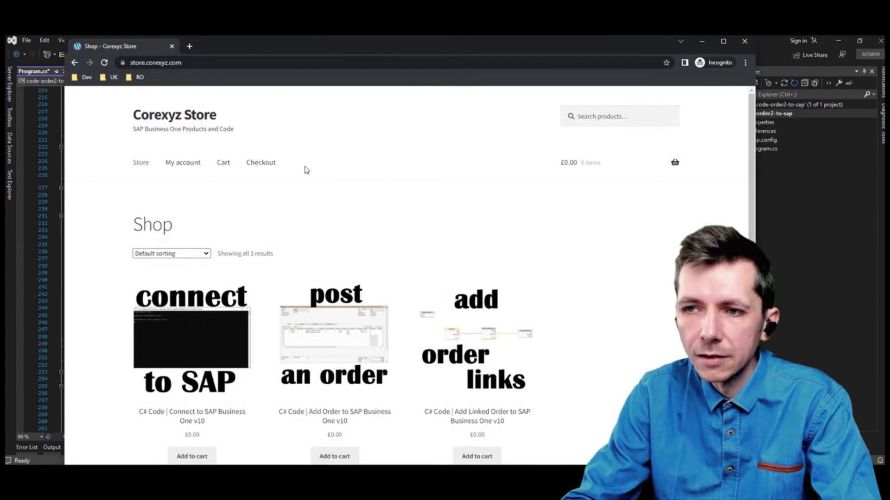
mouse_move(341, 183)
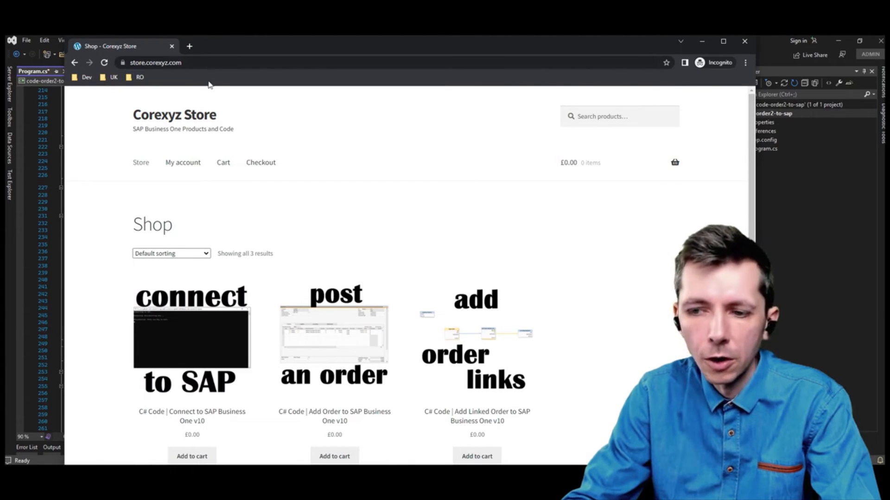
mouse_move(461, 176)
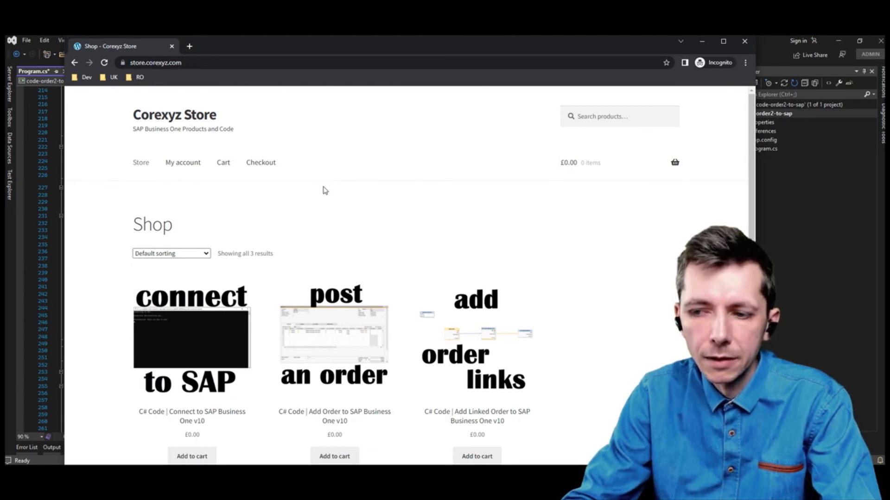
scroll("down", 3)
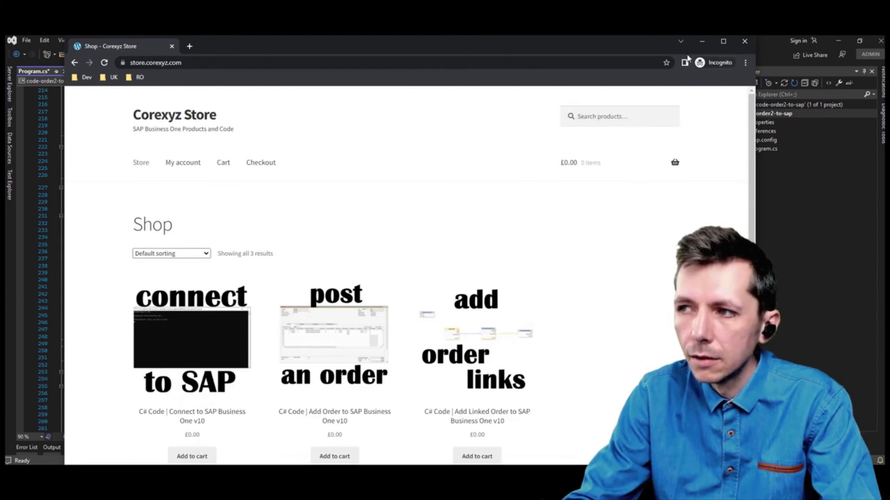
mouse_move(702, 41)
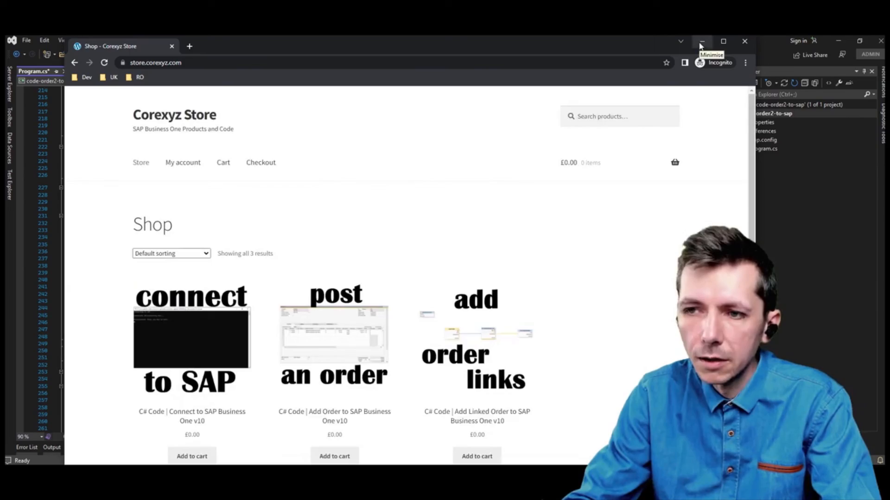